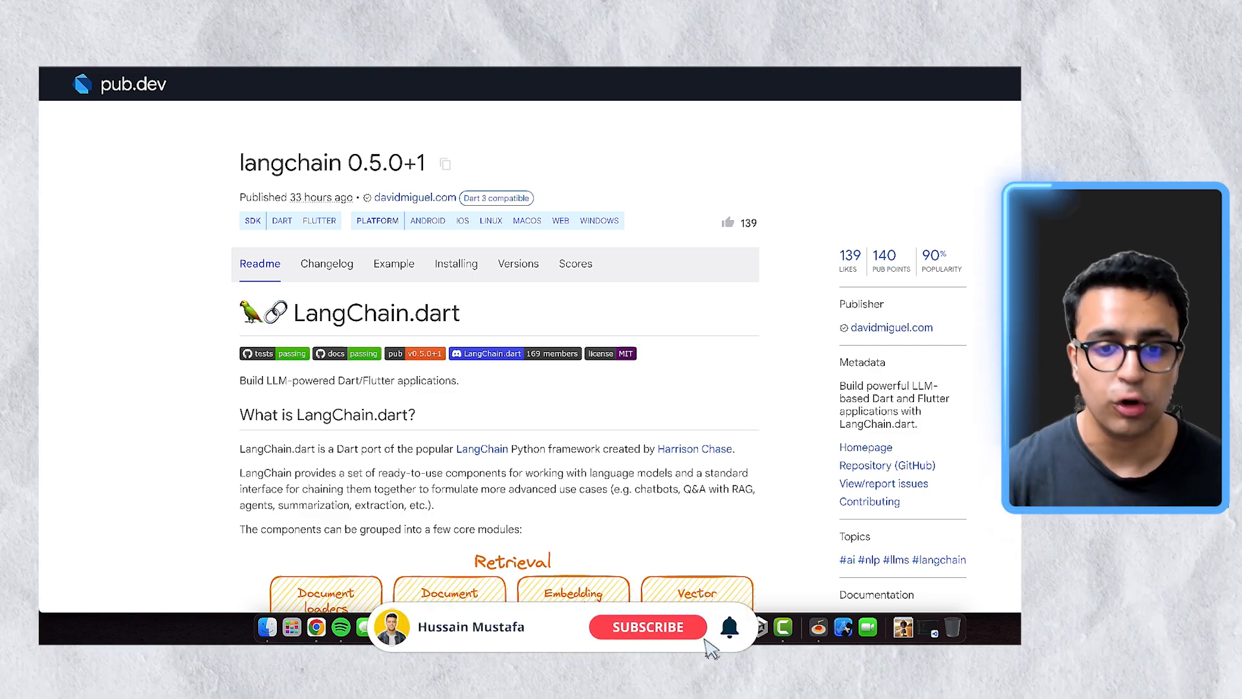
# - Bring up the dart_openai 5.1.0 page and scroll its ChatGPT and Whisper readme
pyautogui.click(647, 626)
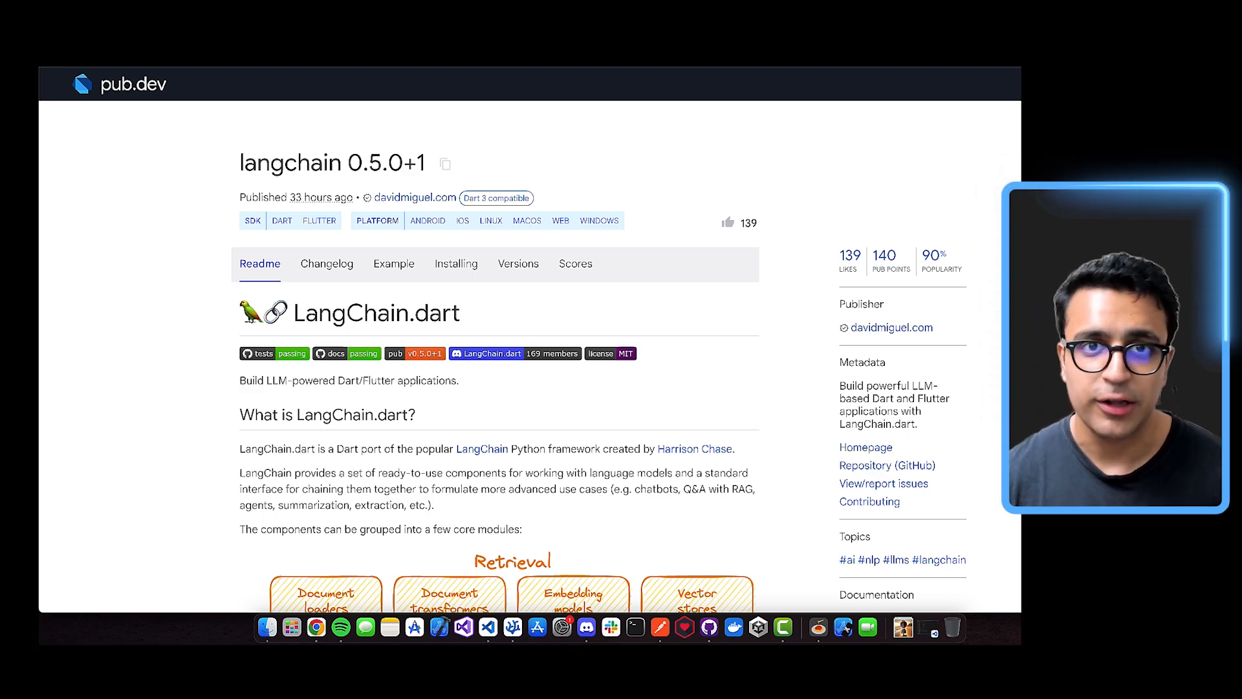
pyautogui.scroll(-3)
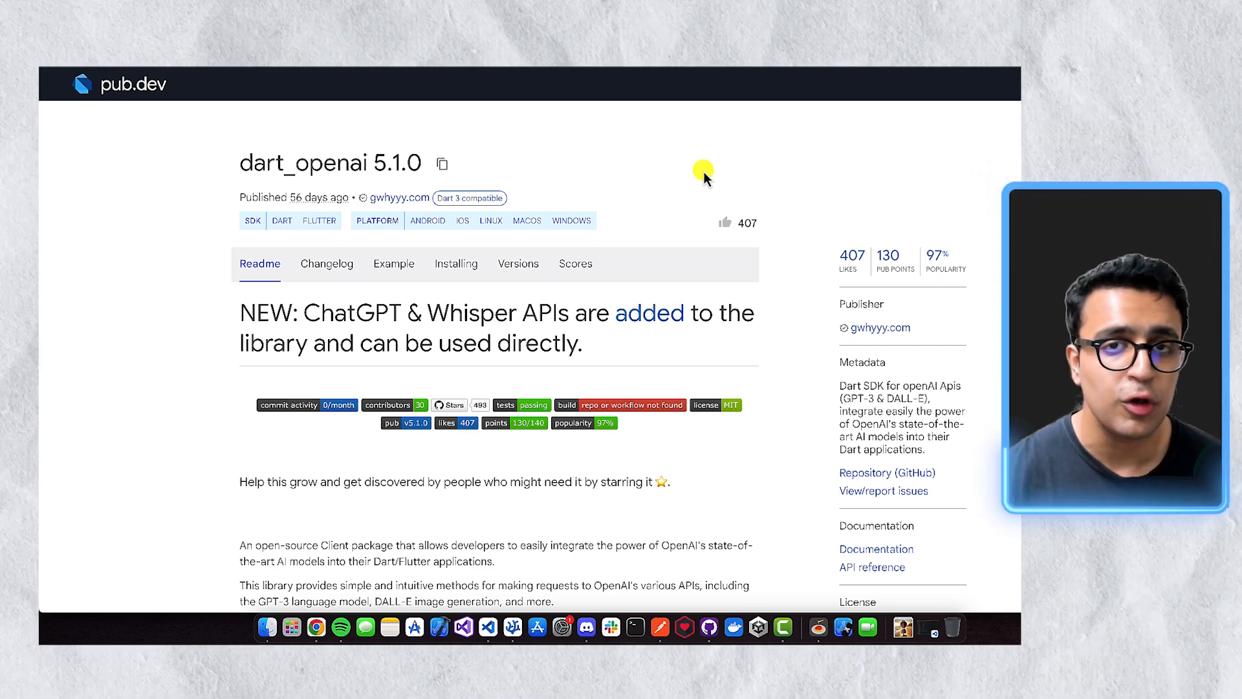
pyautogui.moveTo(731, 147)
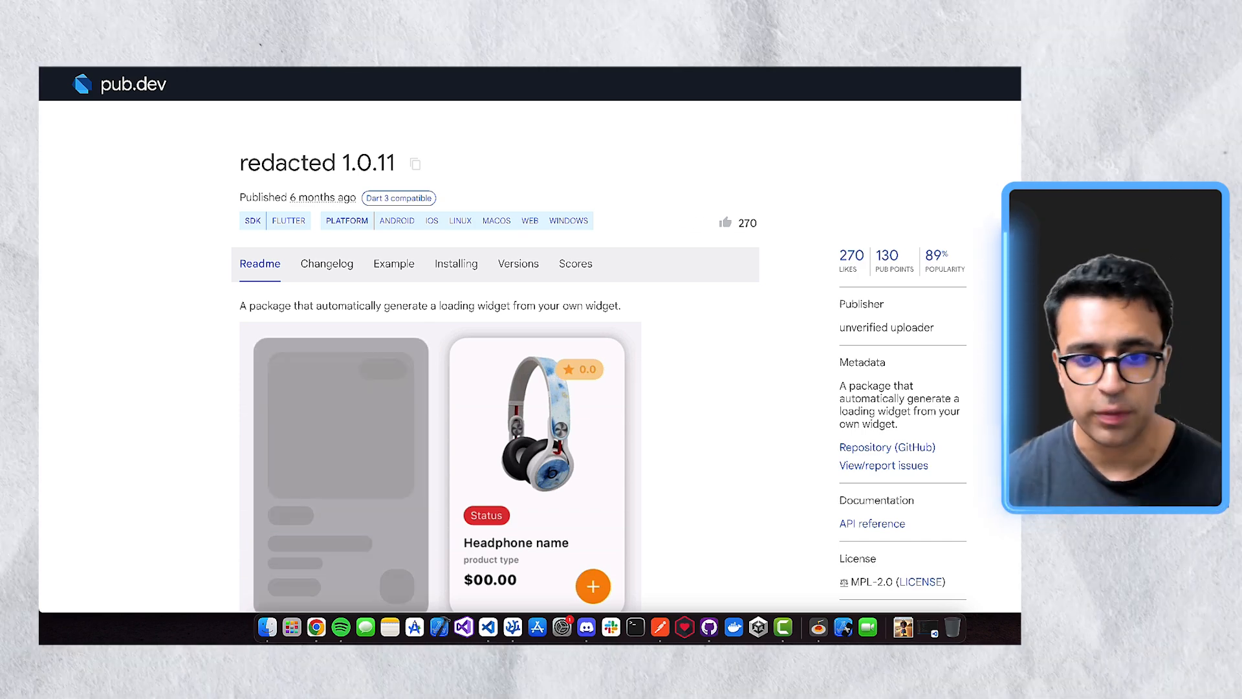
# - Scroll through the redacted 1.0.11 package page on the way to neopop 1.0.2
pyautogui.scroll(-3)
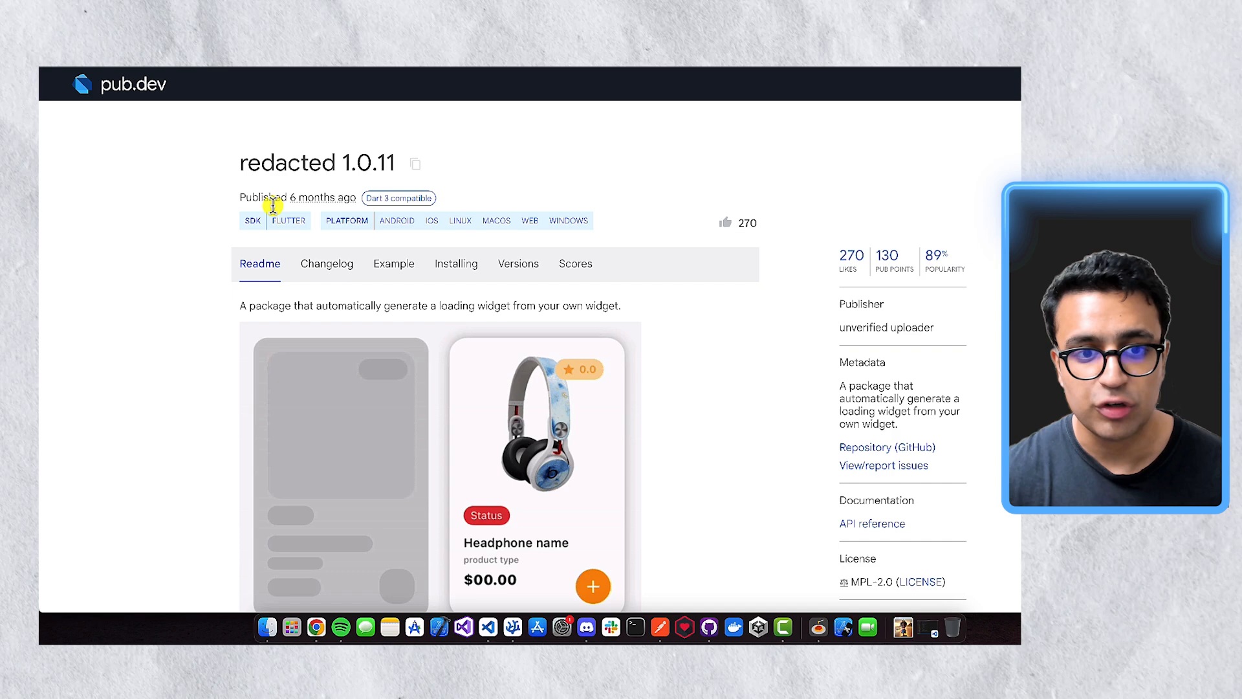
pyautogui.scroll(-3)
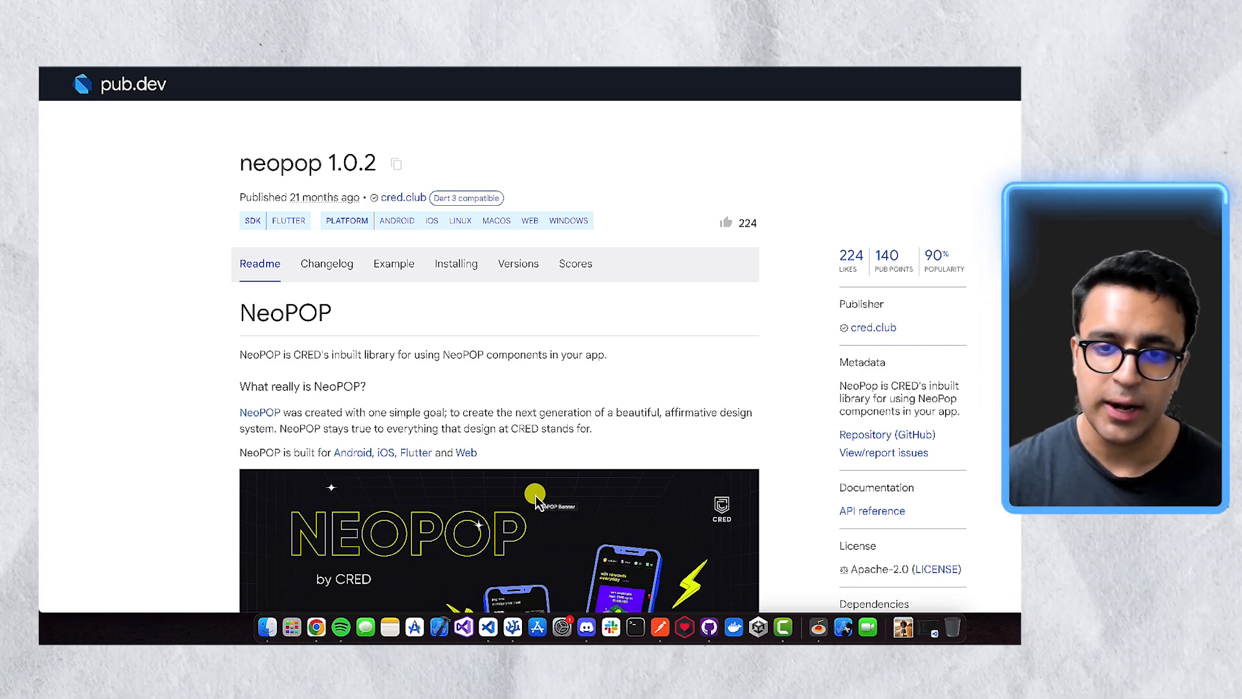
# - Scroll through neopop's NeoPopButton examples, then move on to dash_chat_2 0.0.20
pyautogui.scroll(-3)
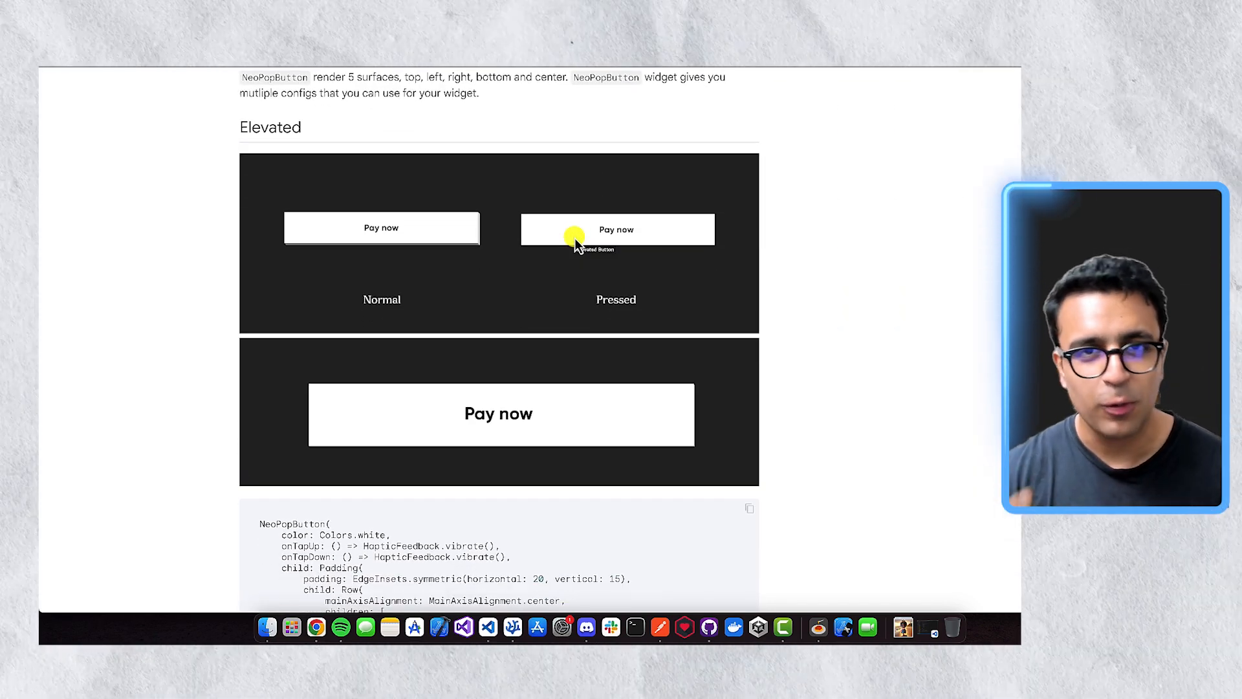
pyautogui.click(499, 413)
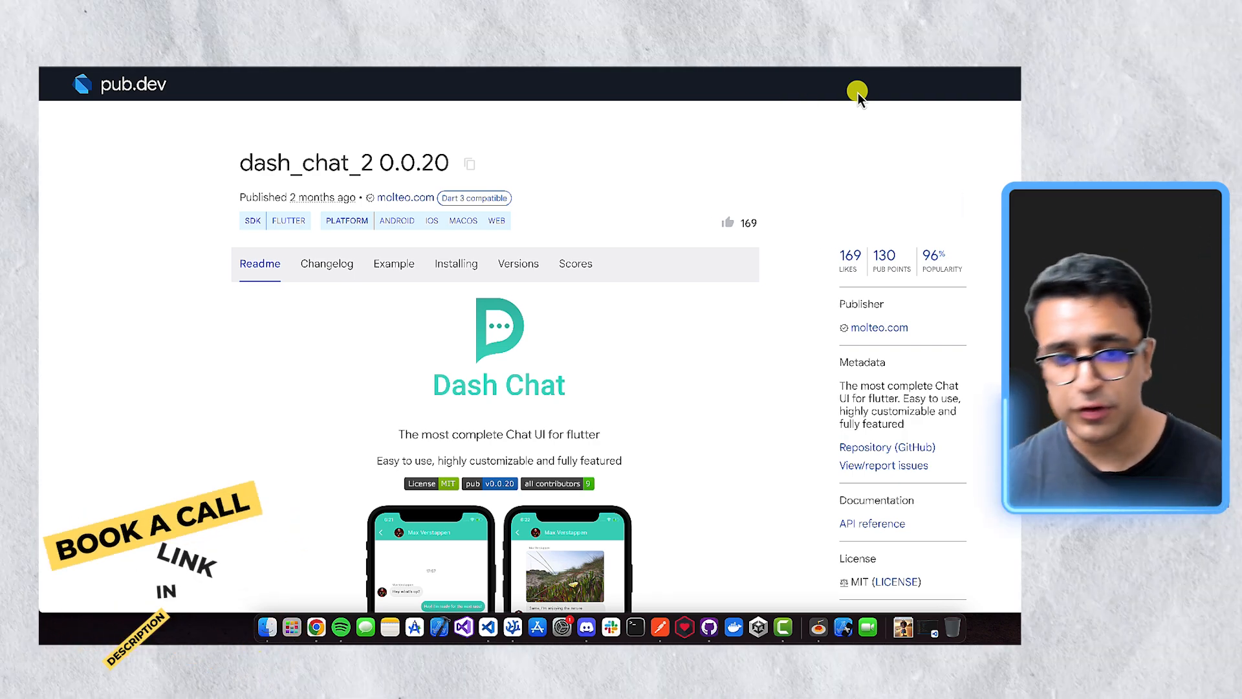
# - Scroll the dash_chat_2 page, ending on flutter_spinkit 5.2.1's installation readme
pyautogui.scroll(-3)
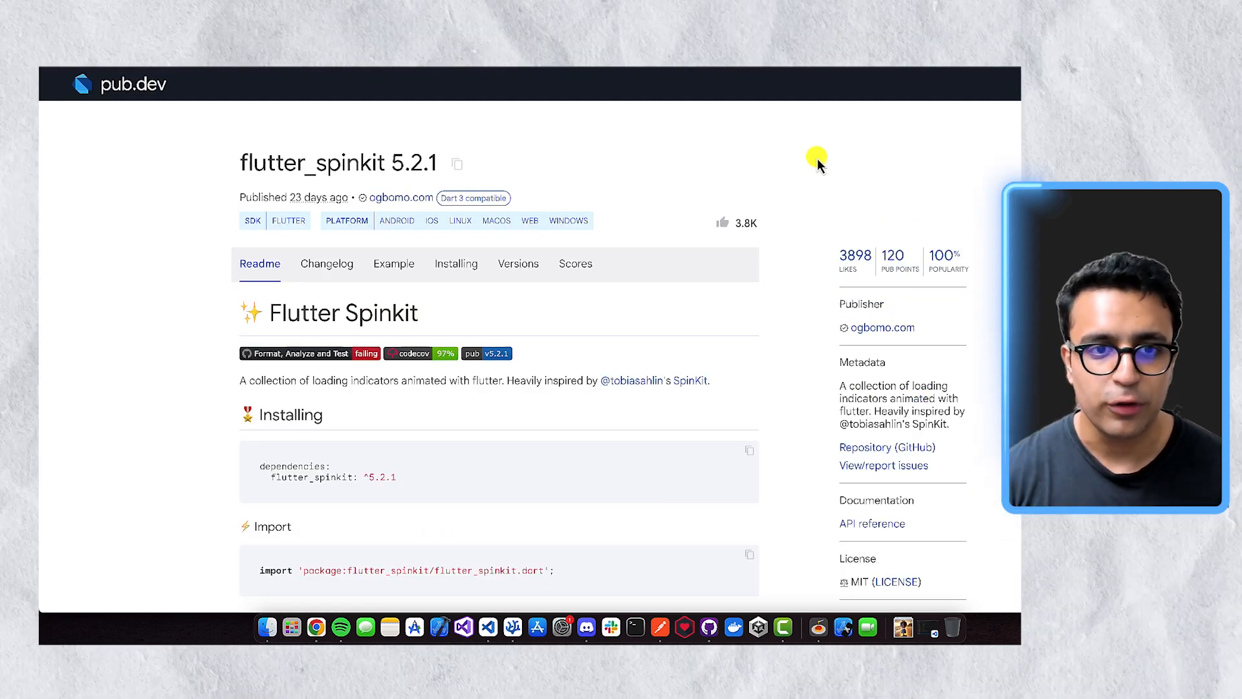
# - Scroll flutter_spinkit's page down through its How To Use code examples
pyautogui.scroll(-3)
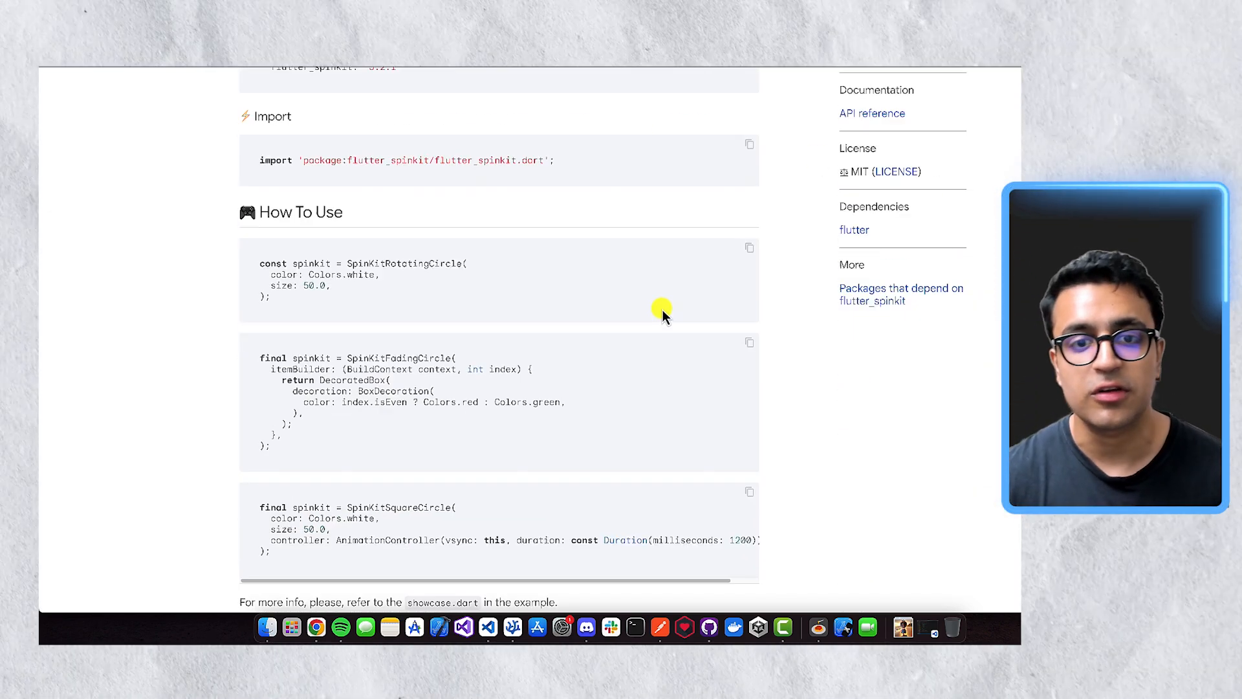
pyautogui.scroll(-3)
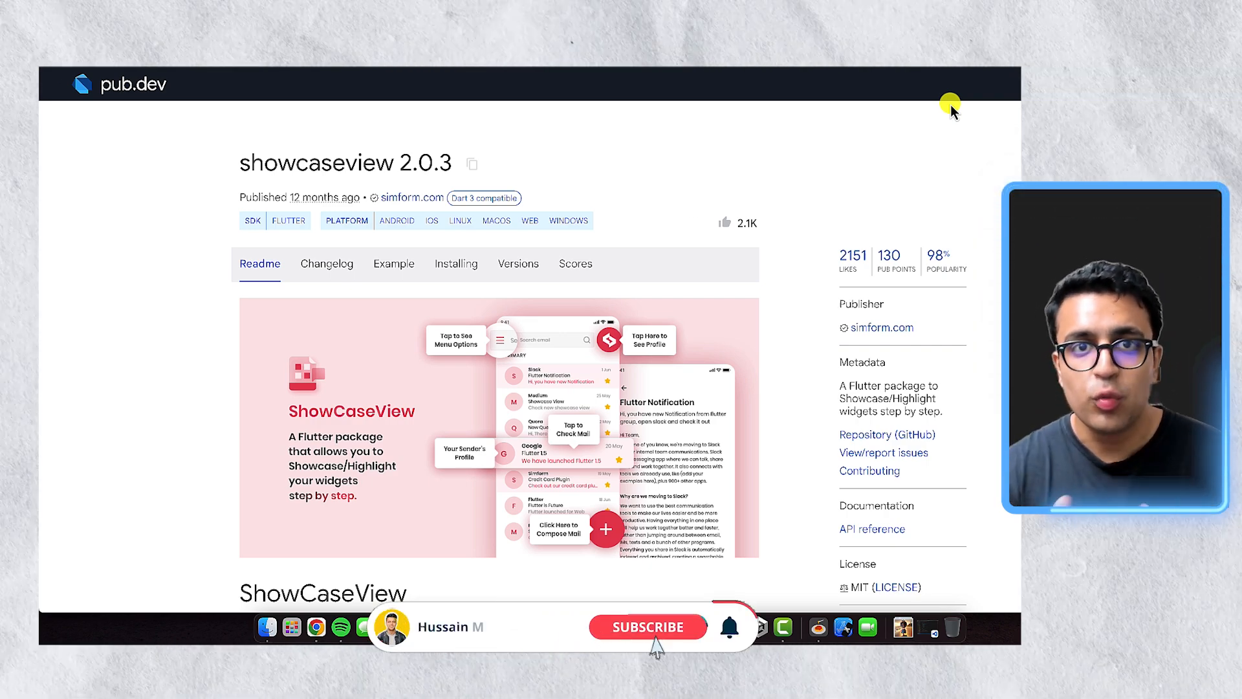
# - Go from the showcaseview 2.0.3 page to the riverpod 2.5.1 package page
pyautogui.click(647, 627)
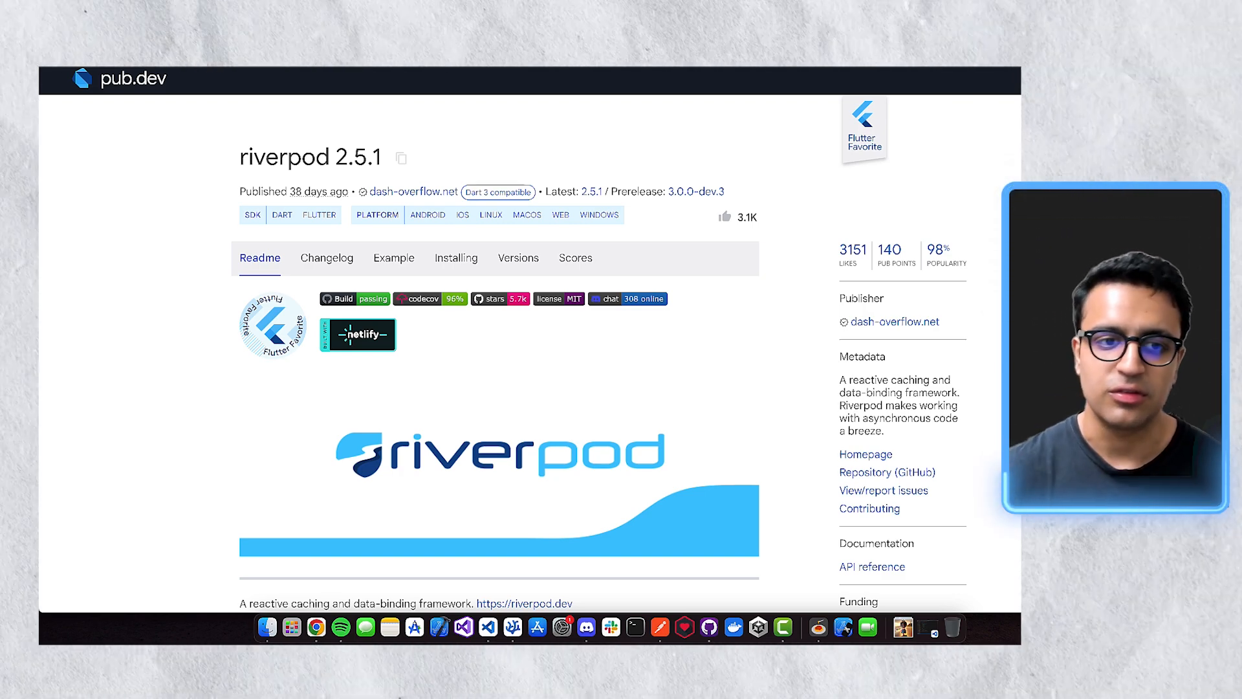
# - Scroll the riverpod 2.5.1 readme down to its description and package versions
pyautogui.scroll(-3)
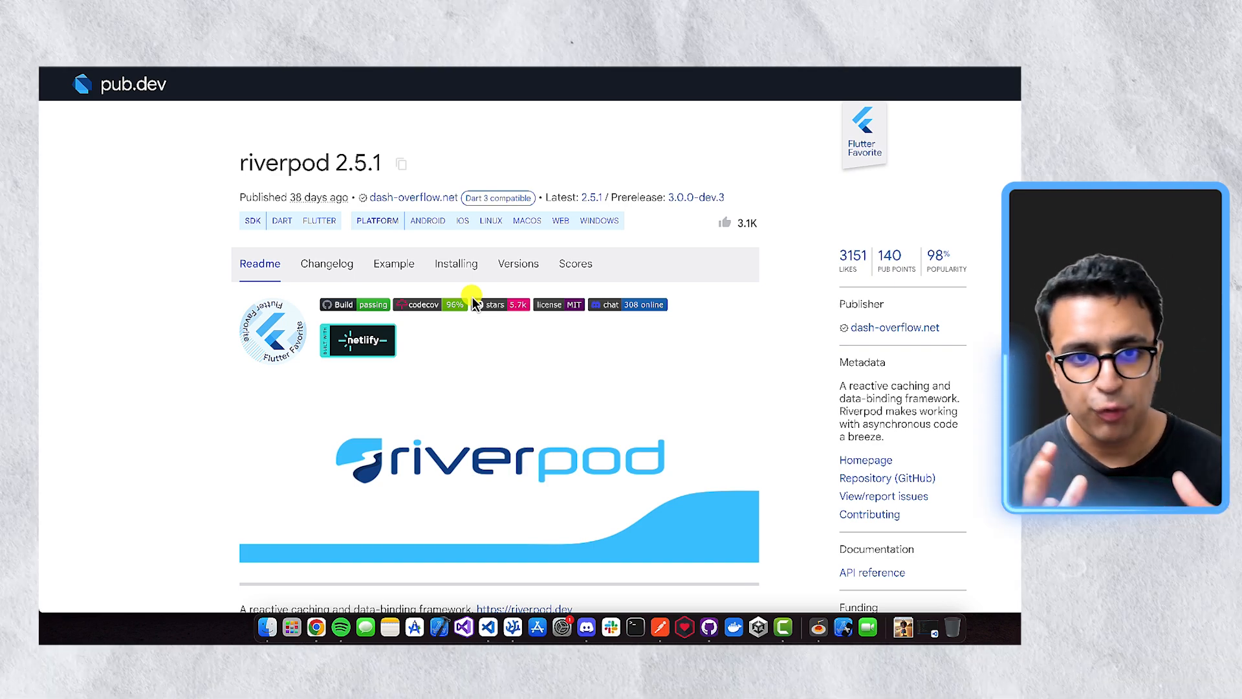
pyautogui.scroll(-3)
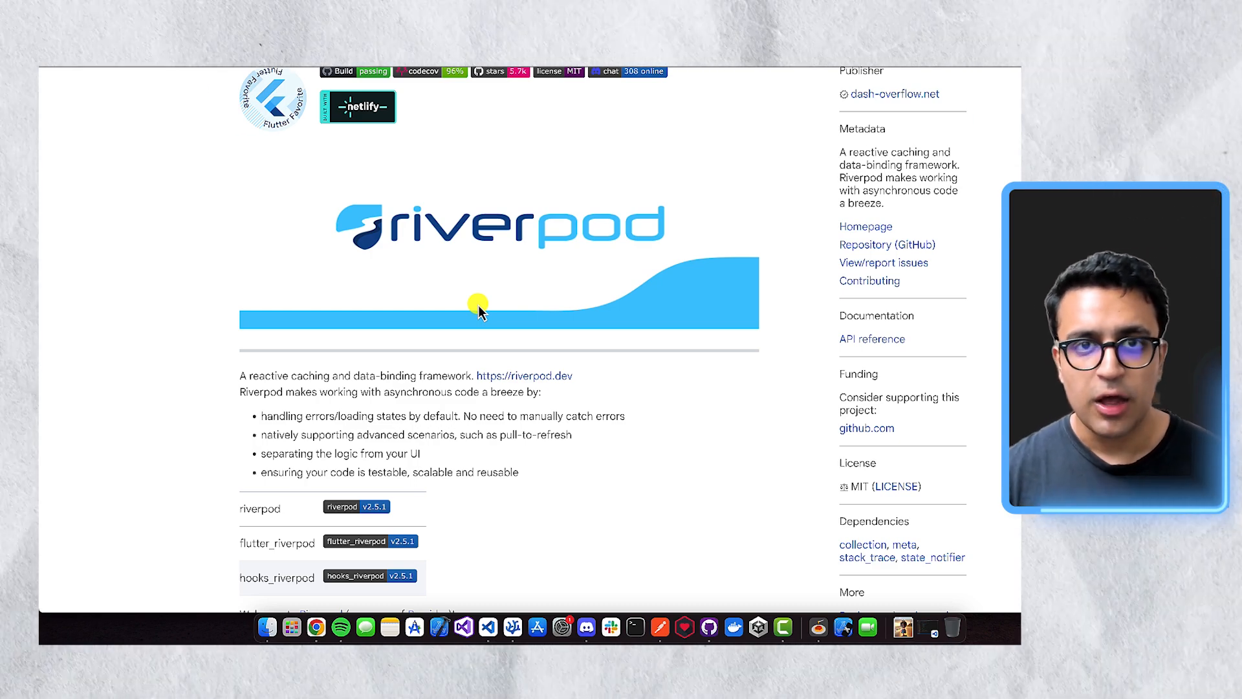
# - Scroll past riverpod's benefits list, ending on the dio 5.4.3+1 page
pyautogui.scroll(-3)
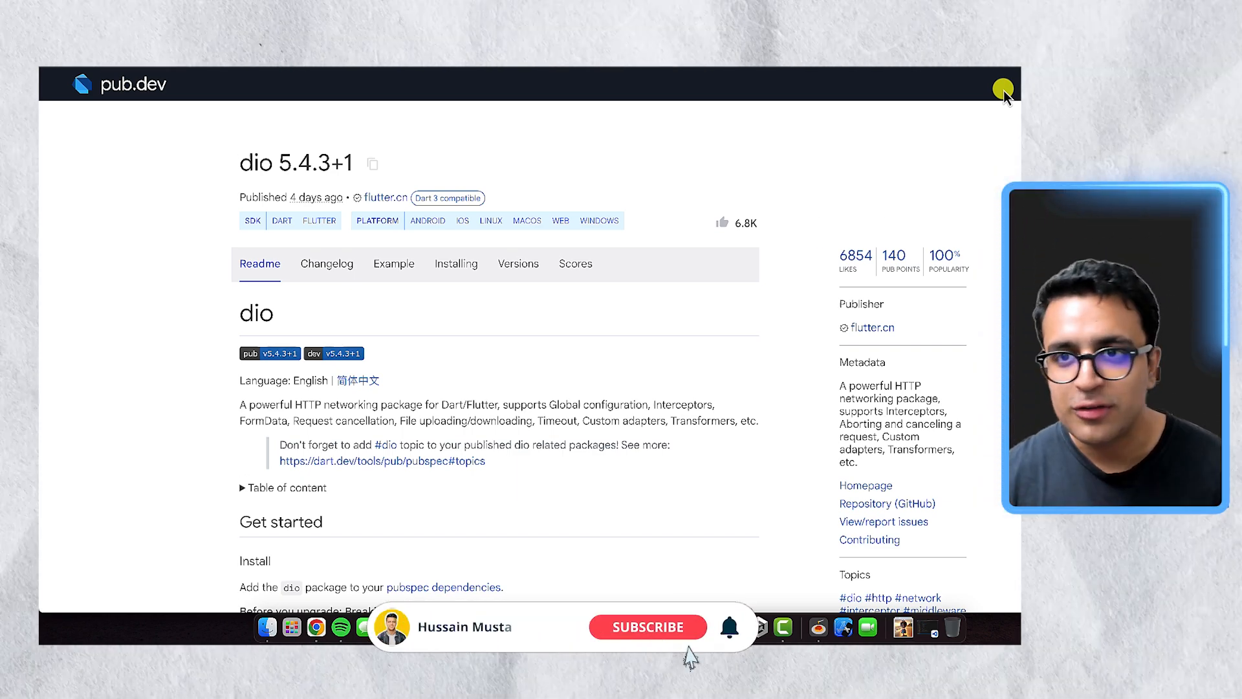
# - Keep the dio 5.4.3+1 HTTP networking readme displayed on pub.dev
pyautogui.click(648, 627)
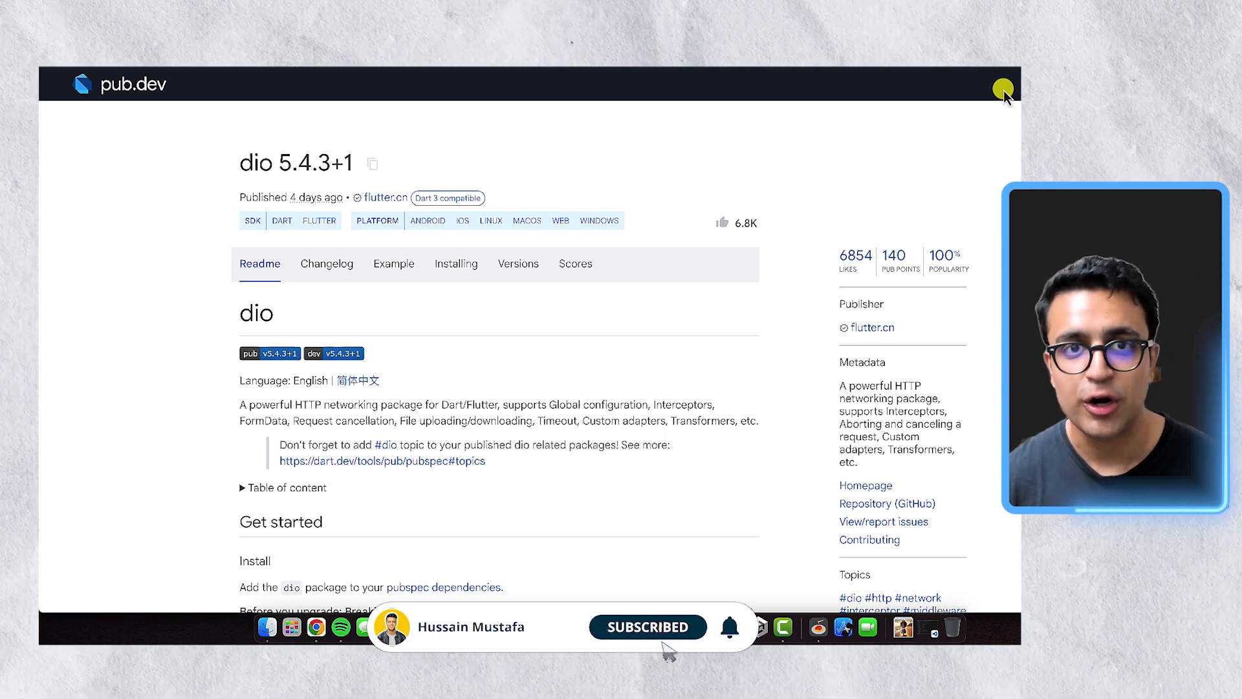